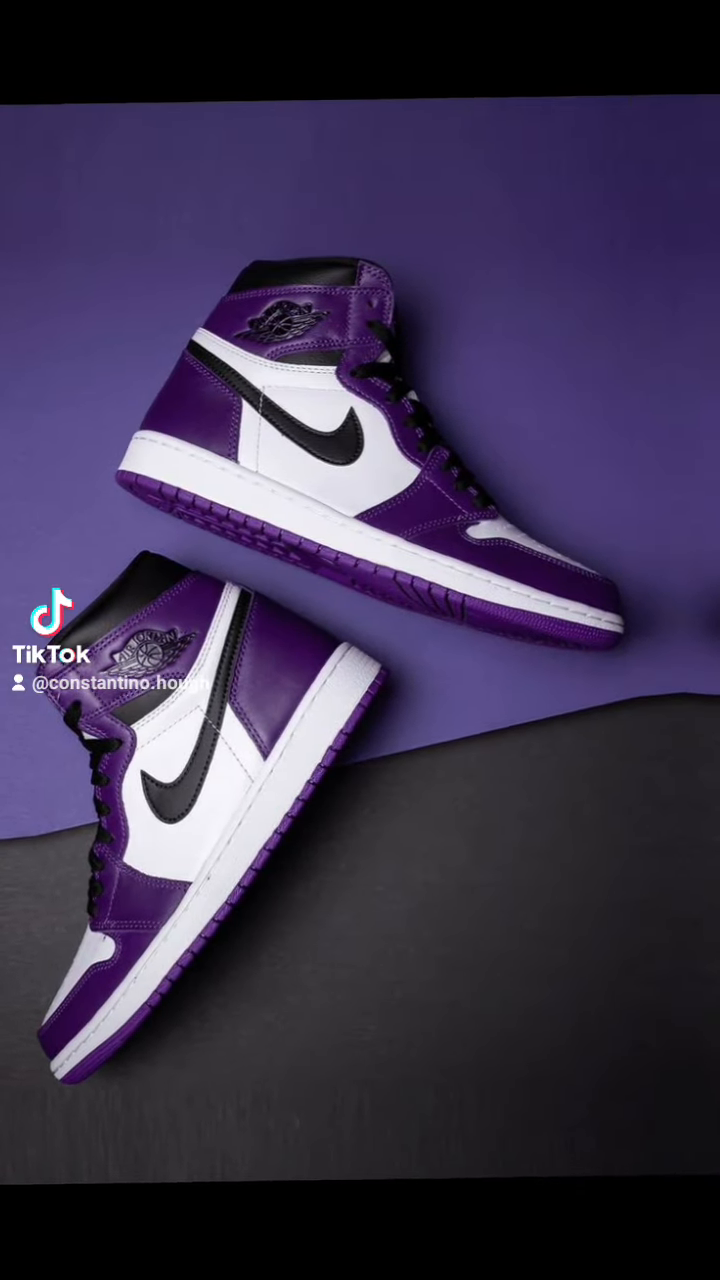
scroll(up, 3)
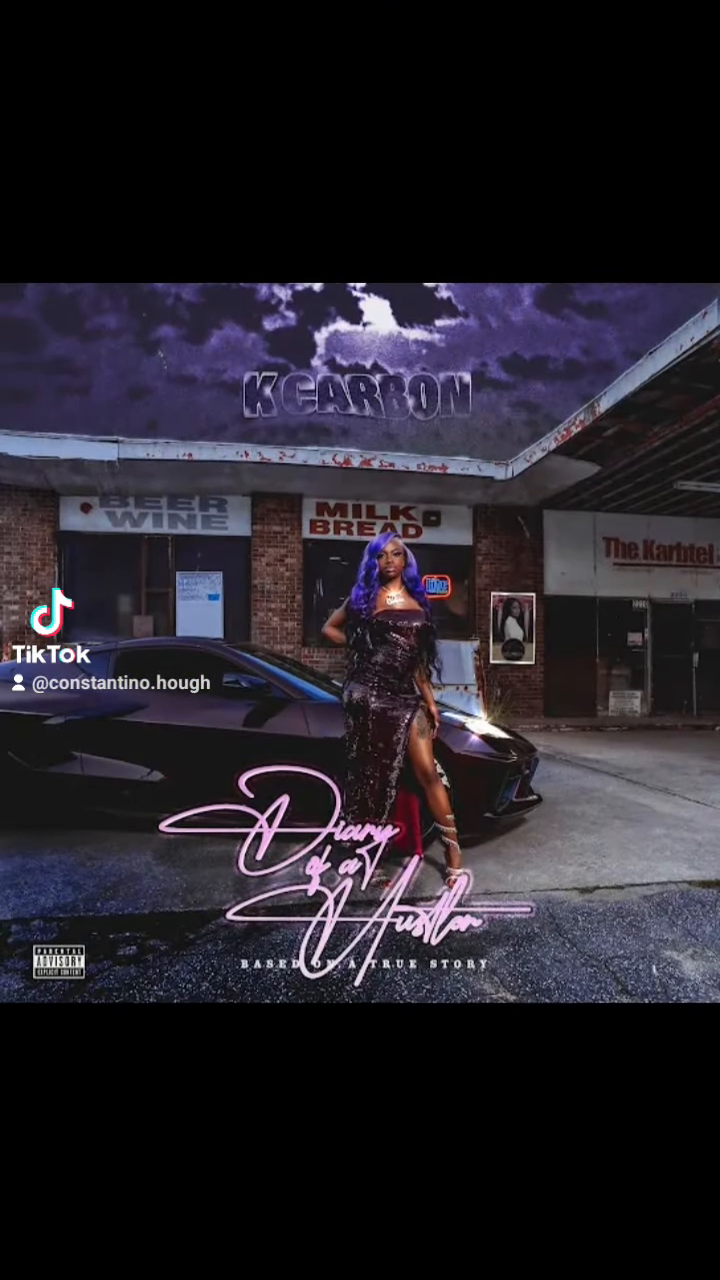